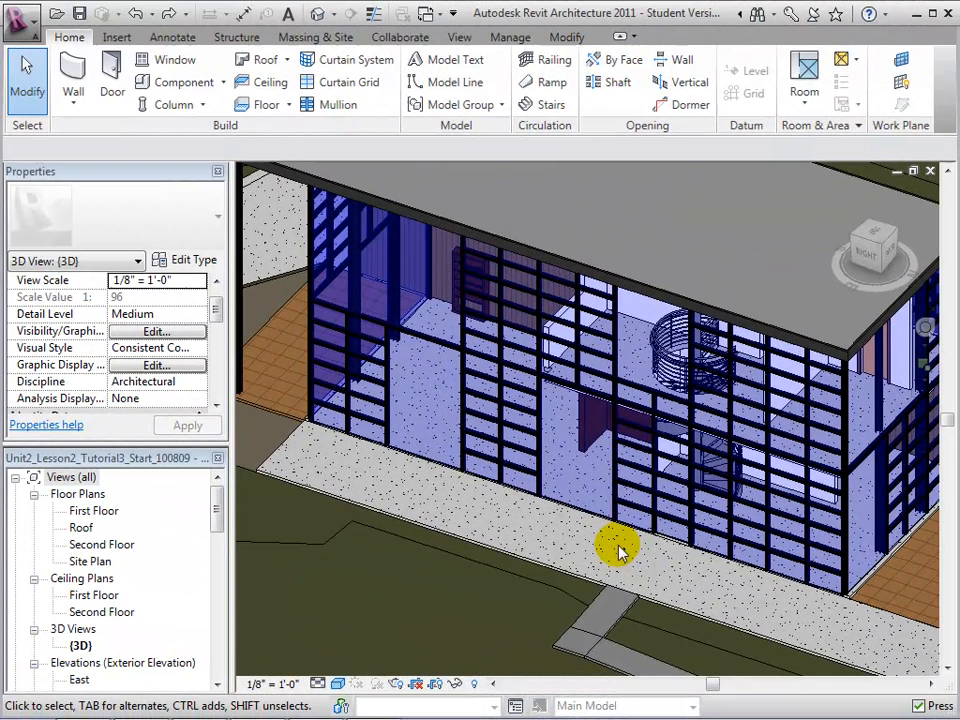
{"action": "mouse_move", "coordinate": [582, 540]}
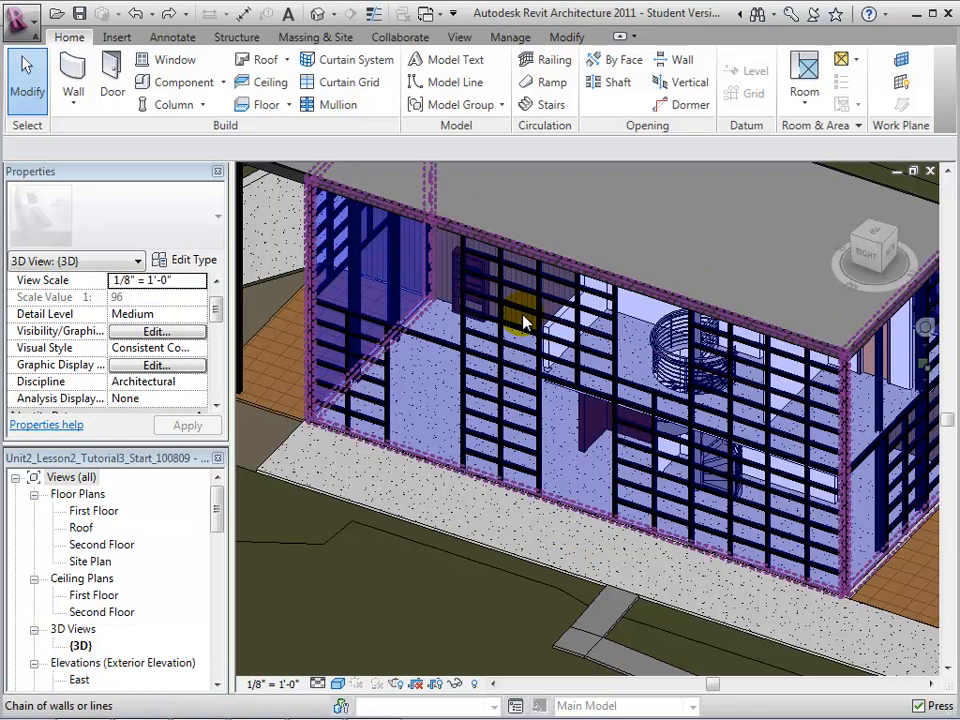
Step: Change the large lower-left glazed panel to System Panel: Solid - White
{"action": "left_click", "coordinate": [516, 320]}
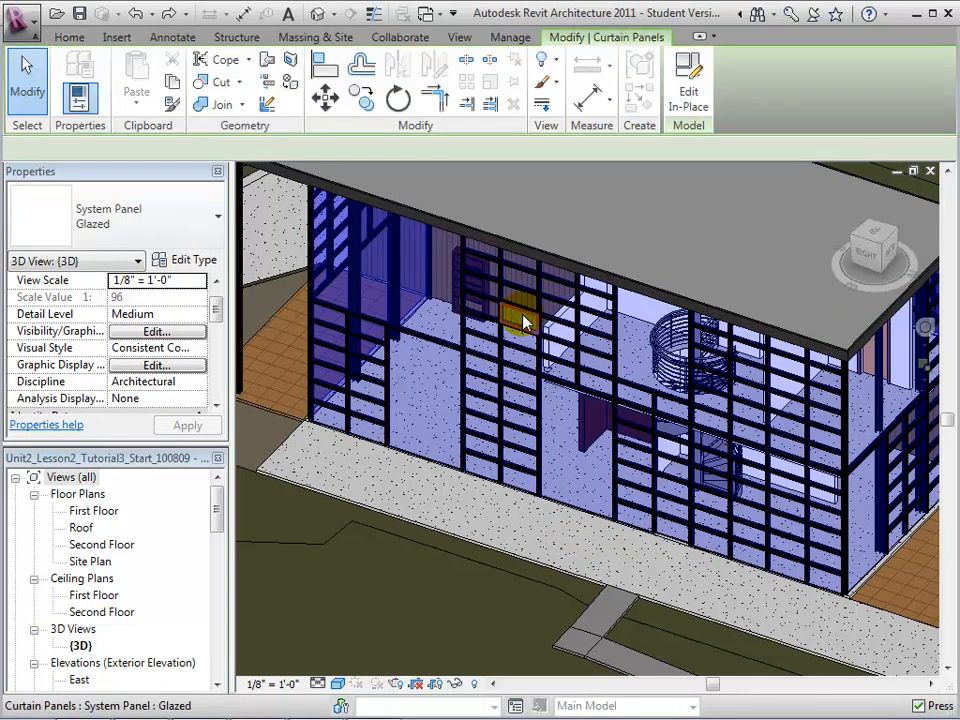
{"action": "left_click", "coordinate": [520, 318]}
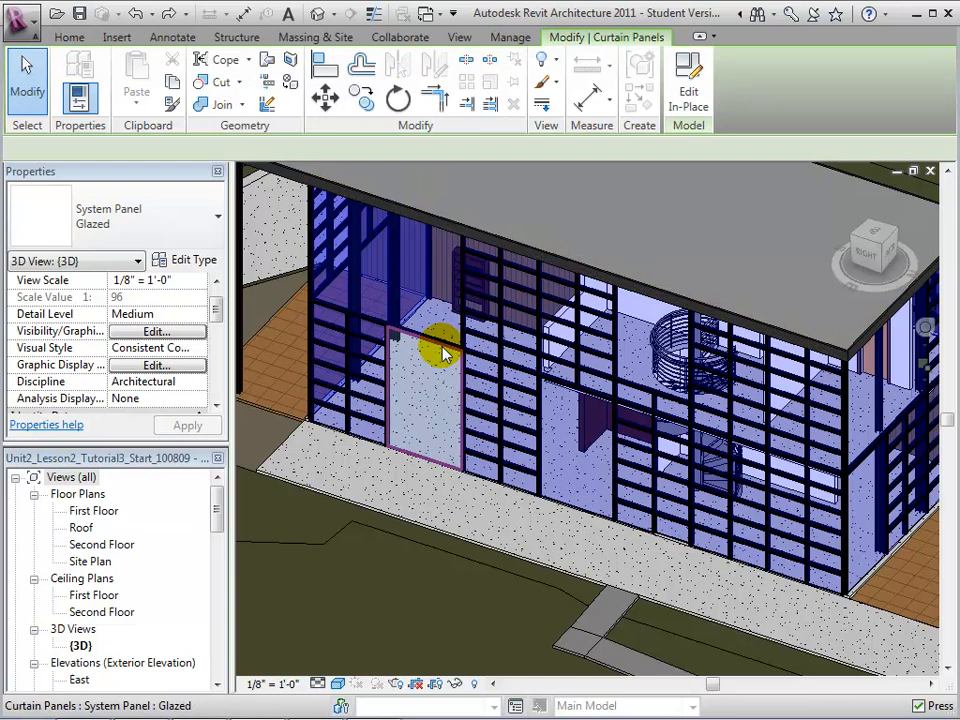
{"action": "left_click", "coordinate": [440, 350]}
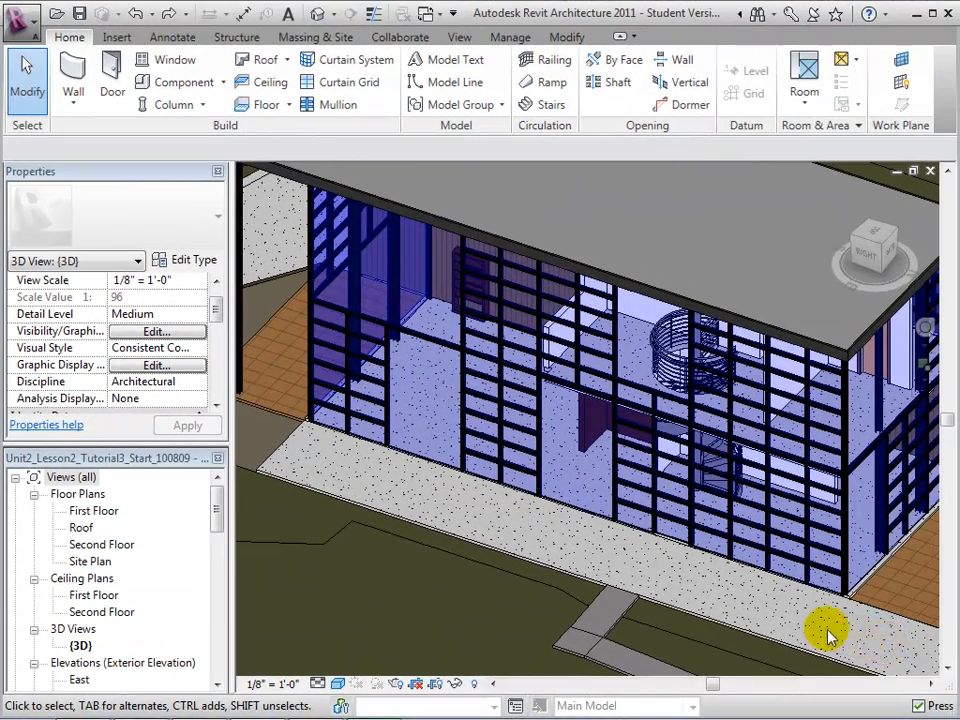
{"action": "left_click", "coordinate": [464, 414]}
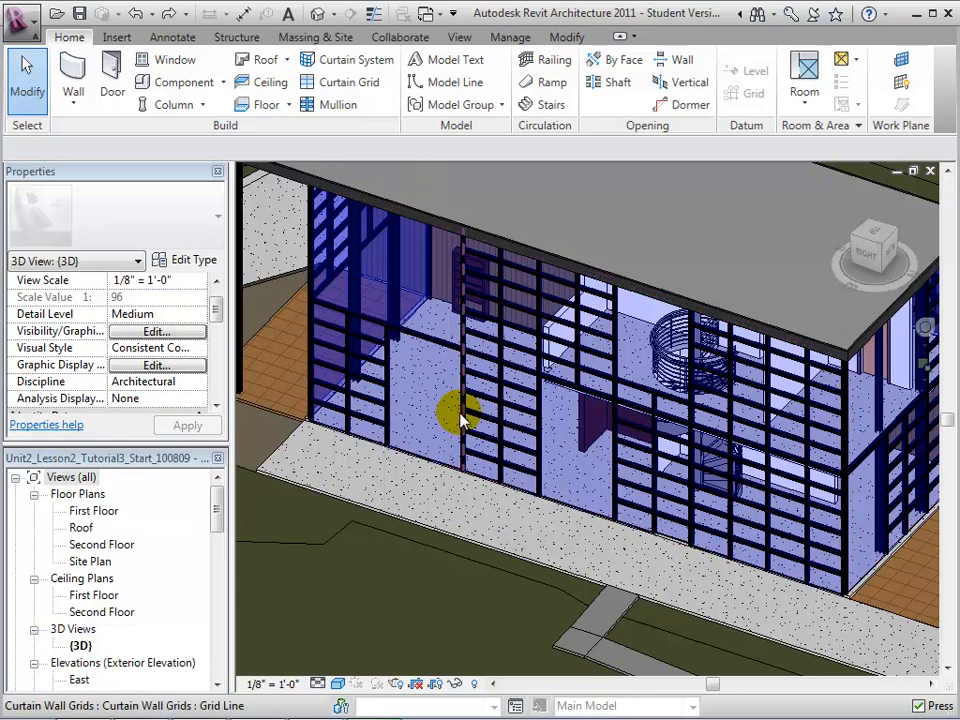
{"action": "left_click", "coordinate": [460, 414]}
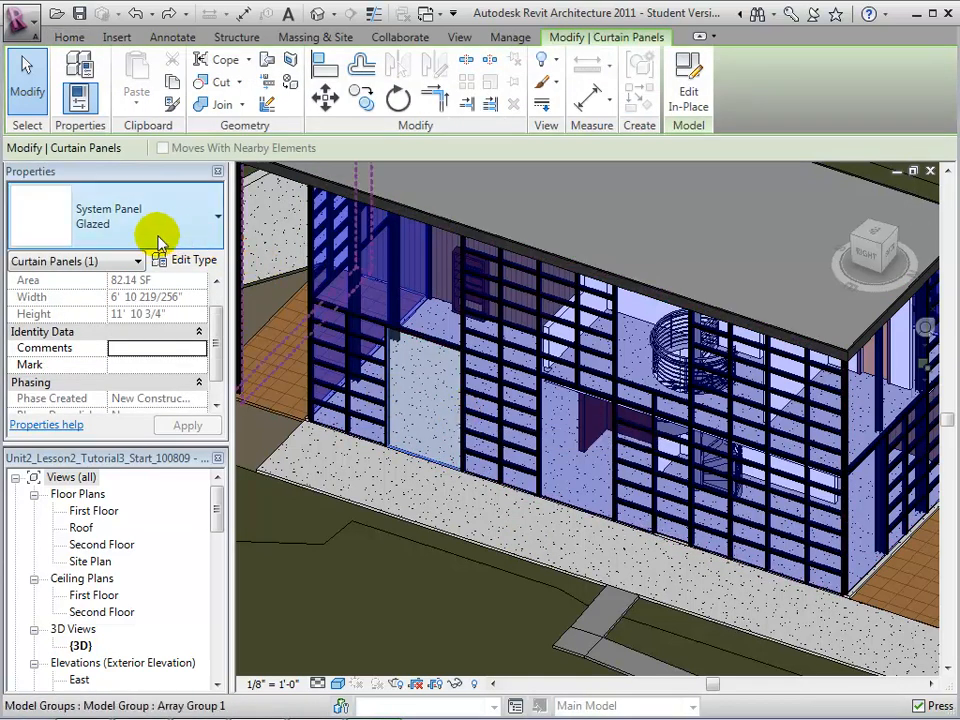
{"action": "mouse_move", "coordinate": [120, 230]}
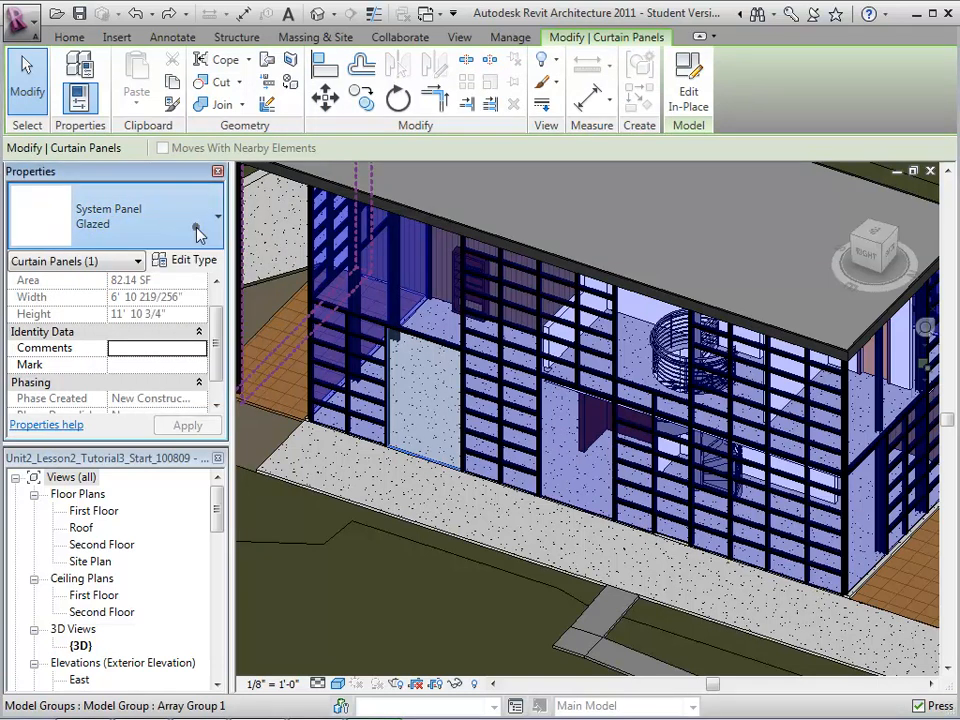
{"action": "left_click", "coordinate": [196, 216]}
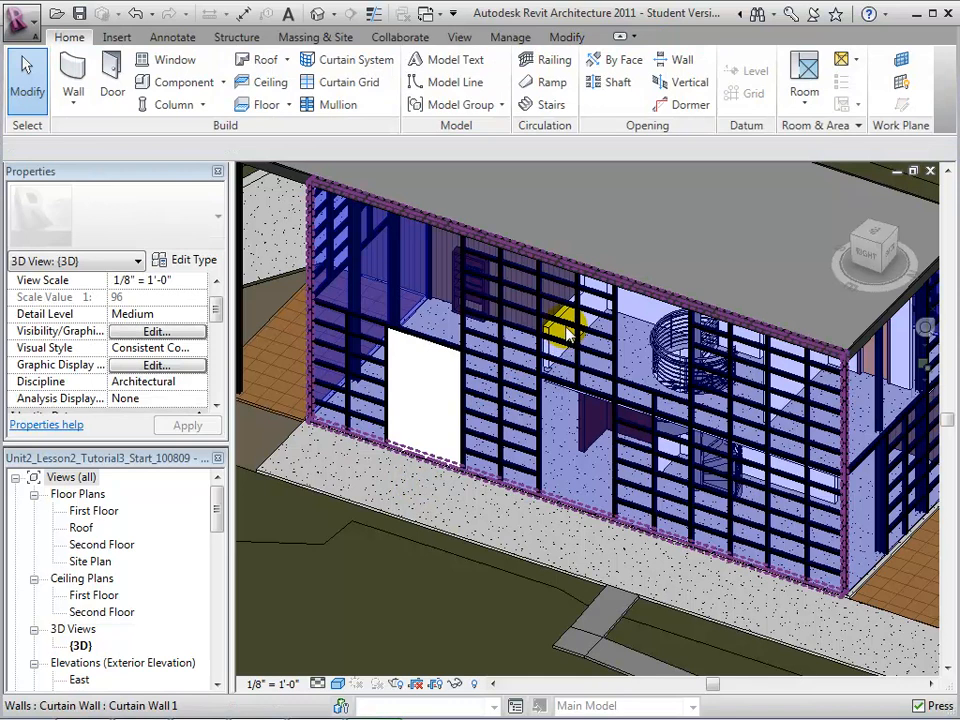
Step: Change the small glazed panel above it to Solid - White as well
{"action": "left_click", "coordinate": [560, 330]}
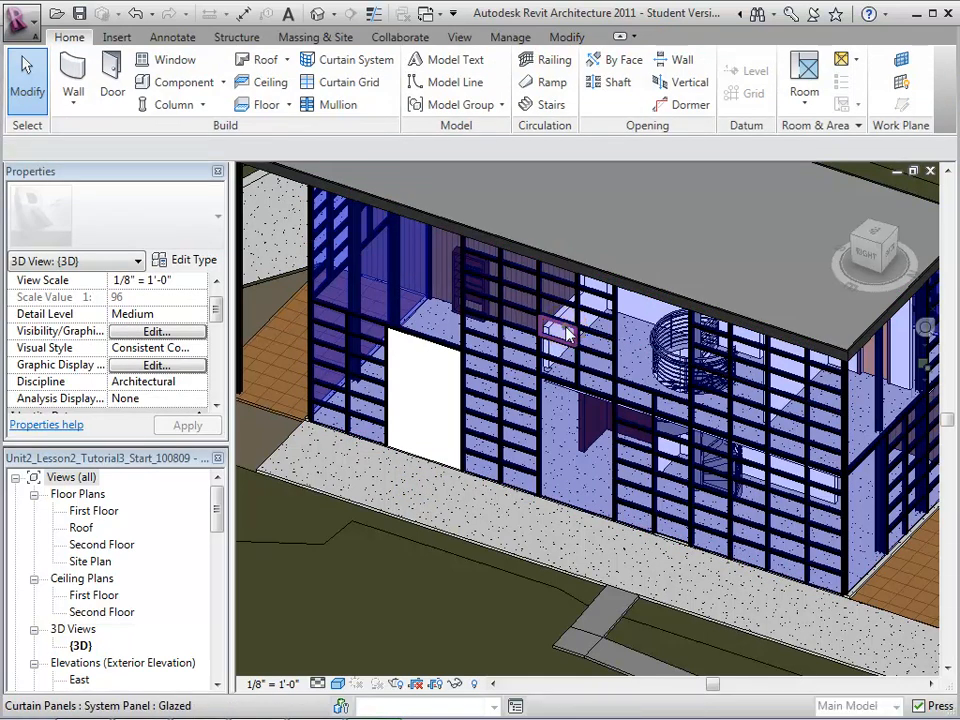
{"action": "left_click", "coordinate": [556, 330]}
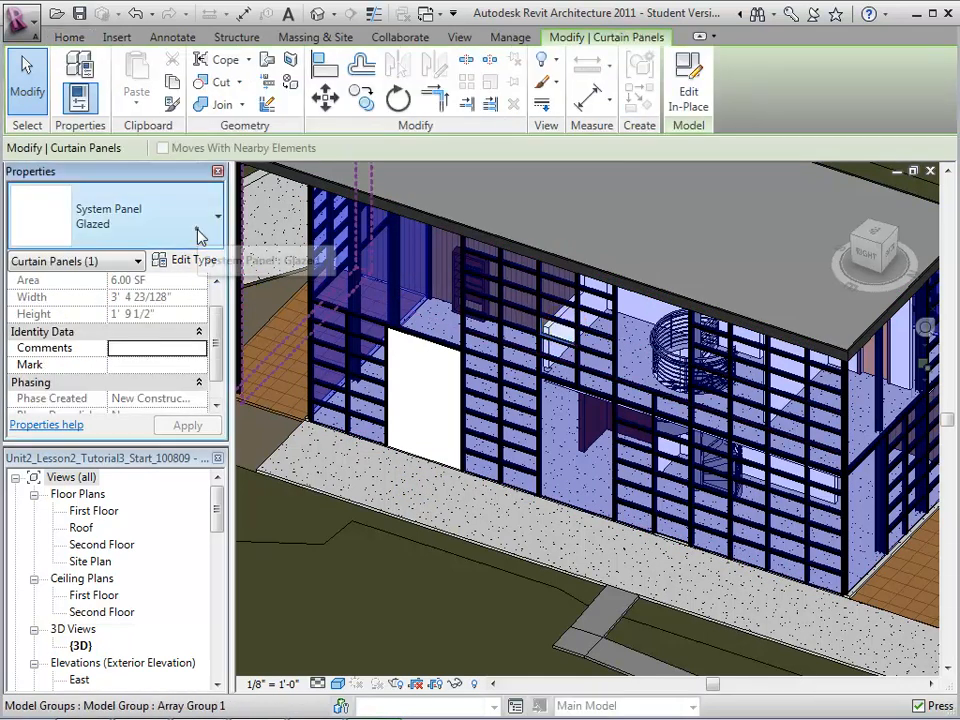
{"action": "left_click", "coordinate": [216, 216]}
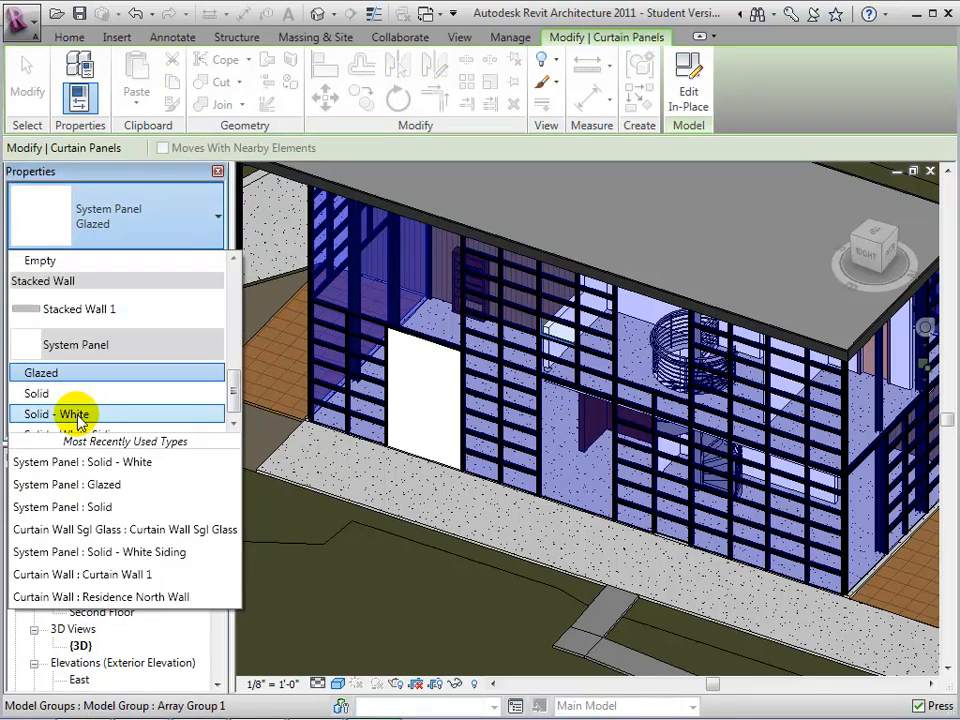
{"action": "left_click", "coordinate": [52, 414]}
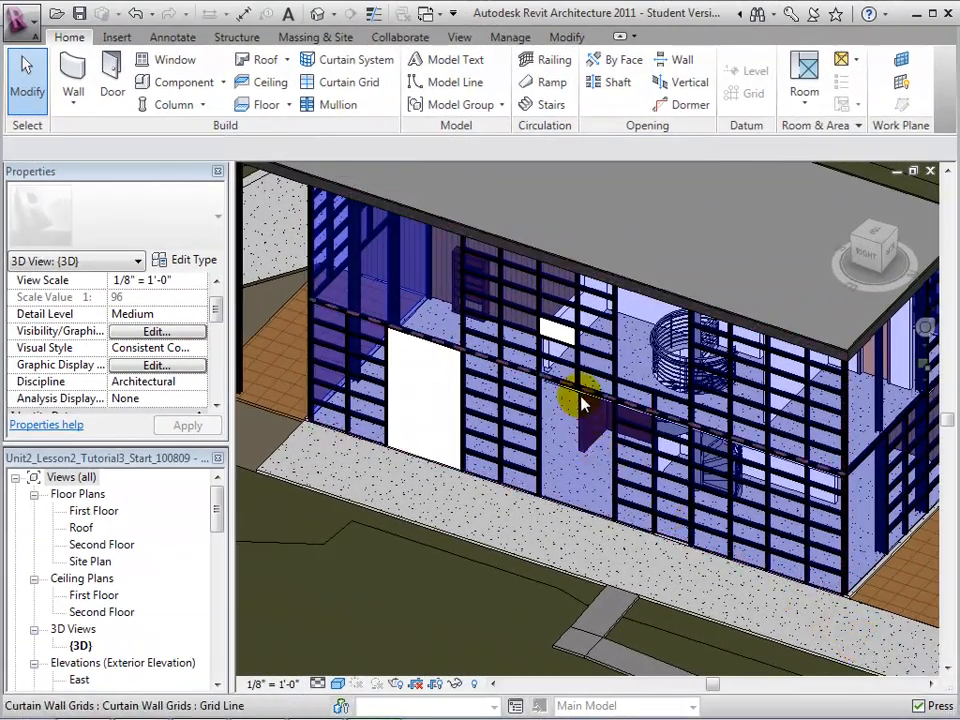
{"action": "mouse_move", "coordinate": [596, 344]}
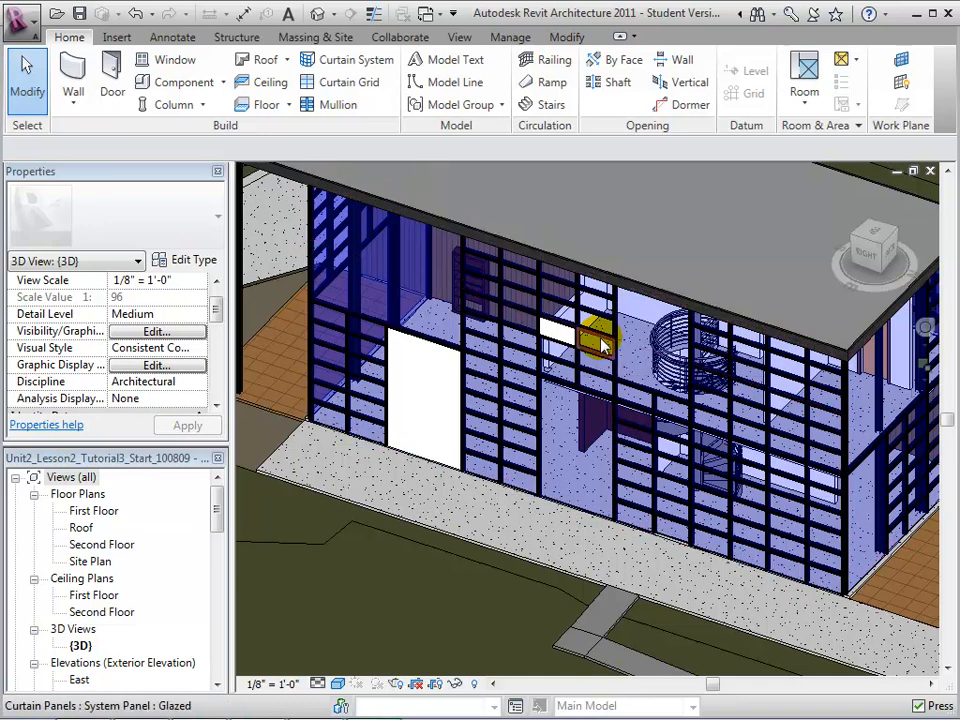
Step: Select four small glazed front-wall panels together and bring up their panel type choices
{"action": "left_click", "coordinate": [596, 344]}
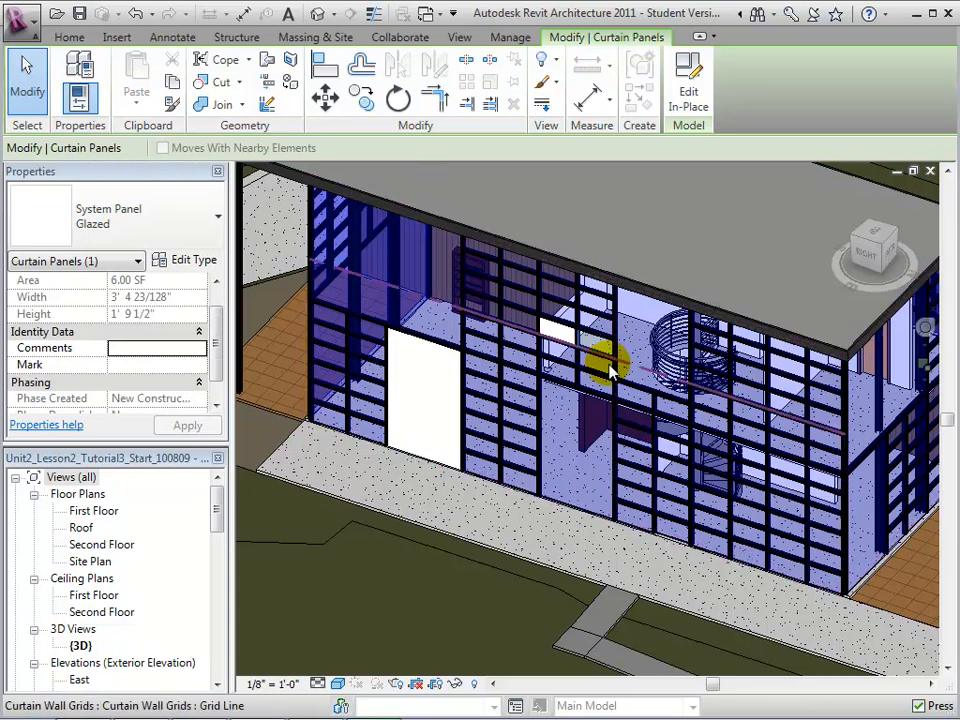
{"action": "left_click", "coordinate": [600, 360]}
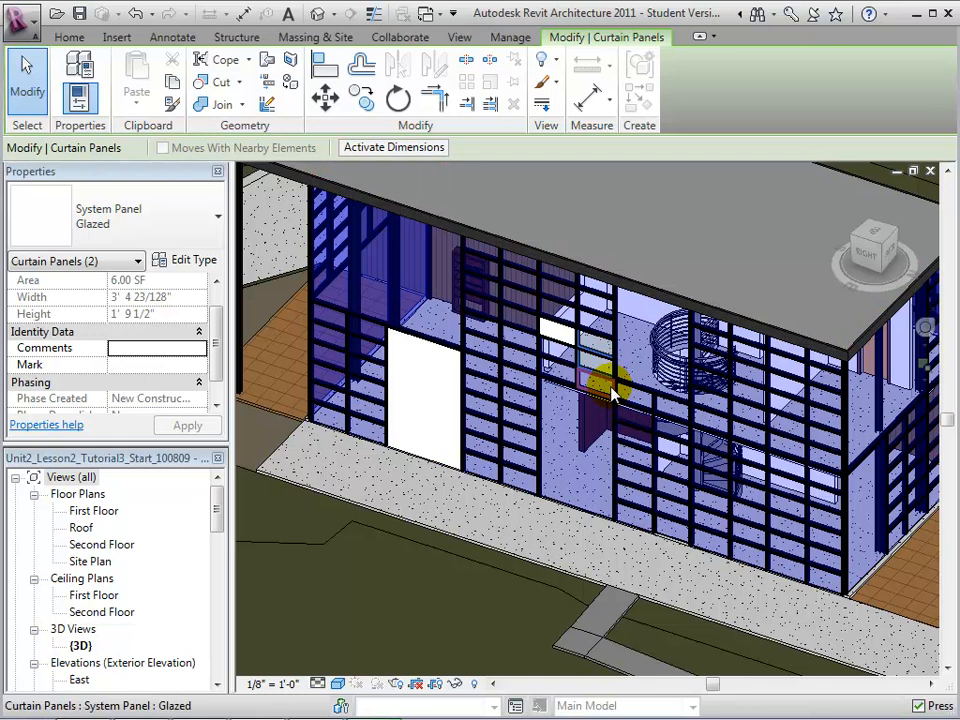
{"action": "mouse_move", "coordinate": [616, 390]}
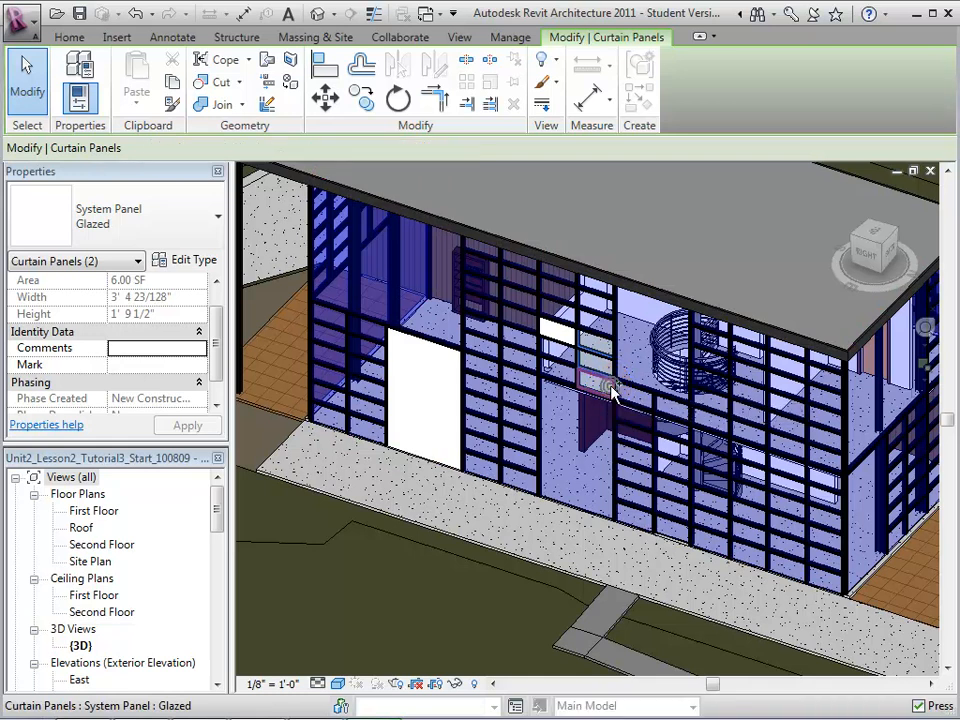
{"action": "left_click", "coordinate": [608, 440]}
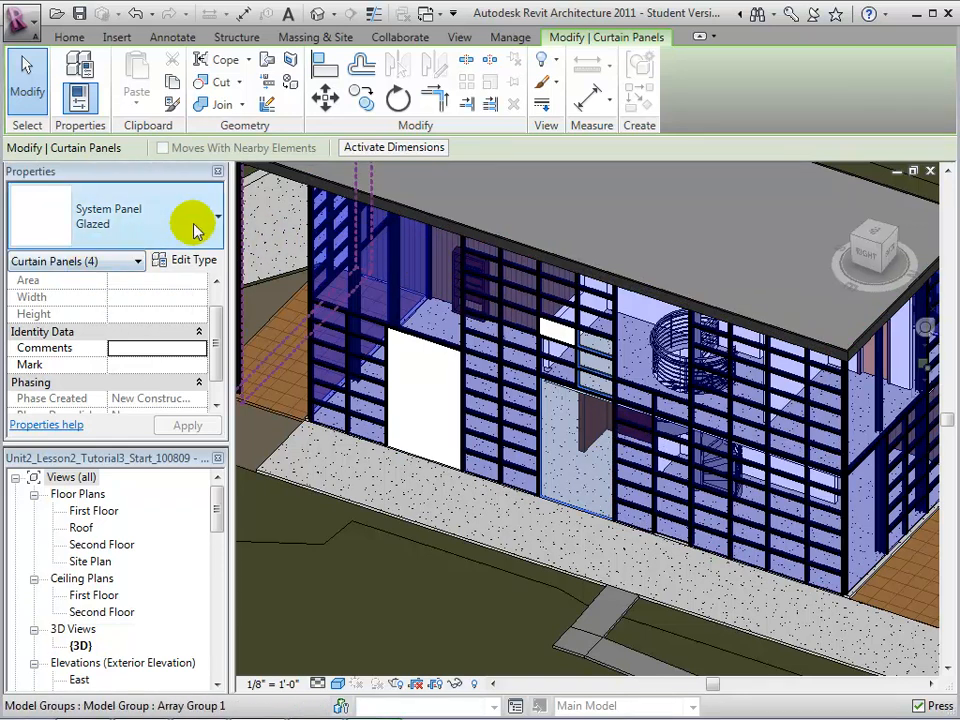
{"action": "left_click", "coordinate": [218, 216]}
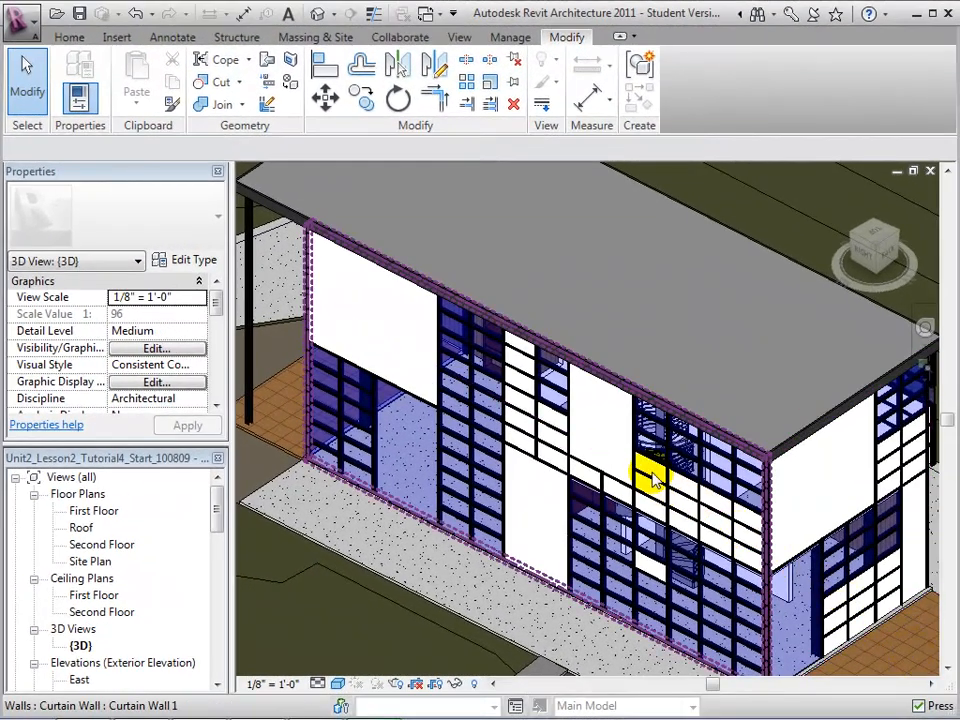
Step: Duplicate the upper front panel's Solid - White type as a new type named Solid - Blue
{"action": "left_click", "coordinate": [640, 450]}
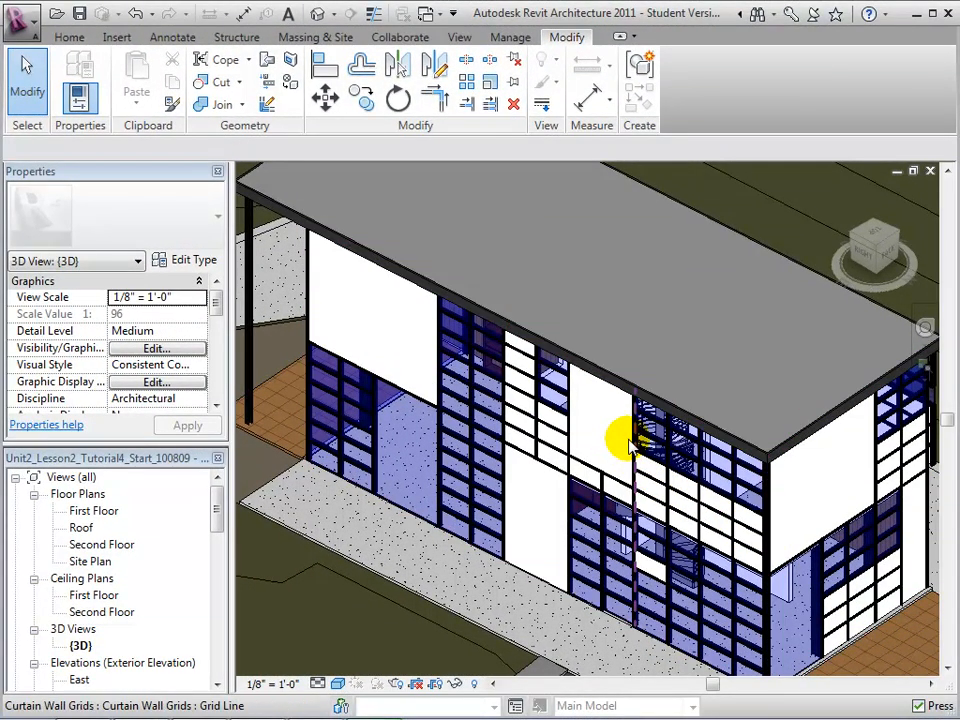
{"action": "left_click", "coordinate": [616, 440]}
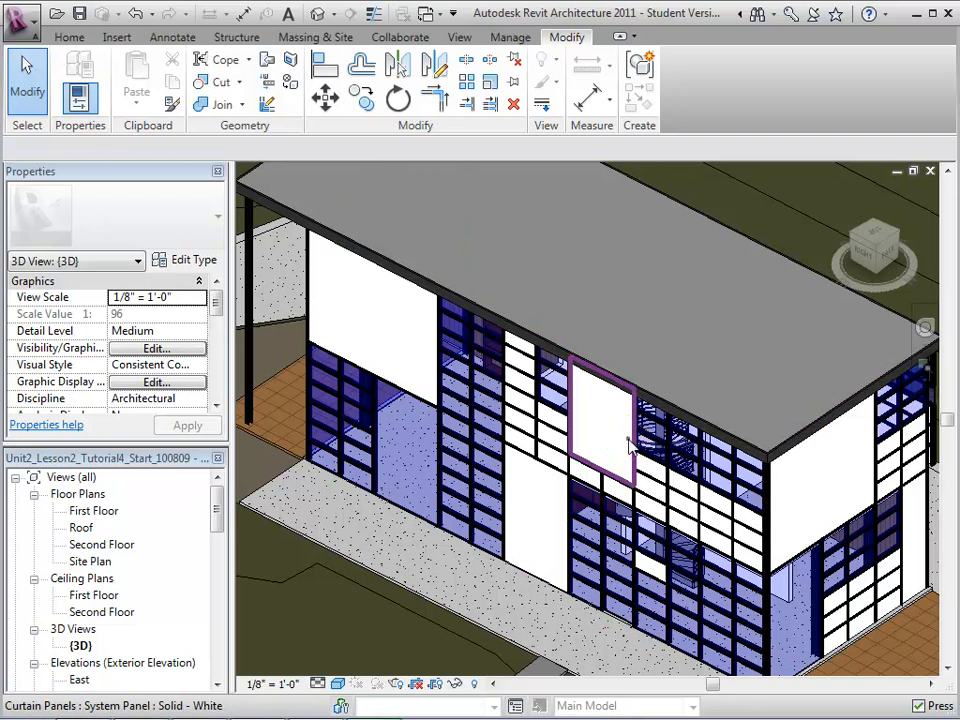
{"action": "left_click", "coordinate": [600, 420]}
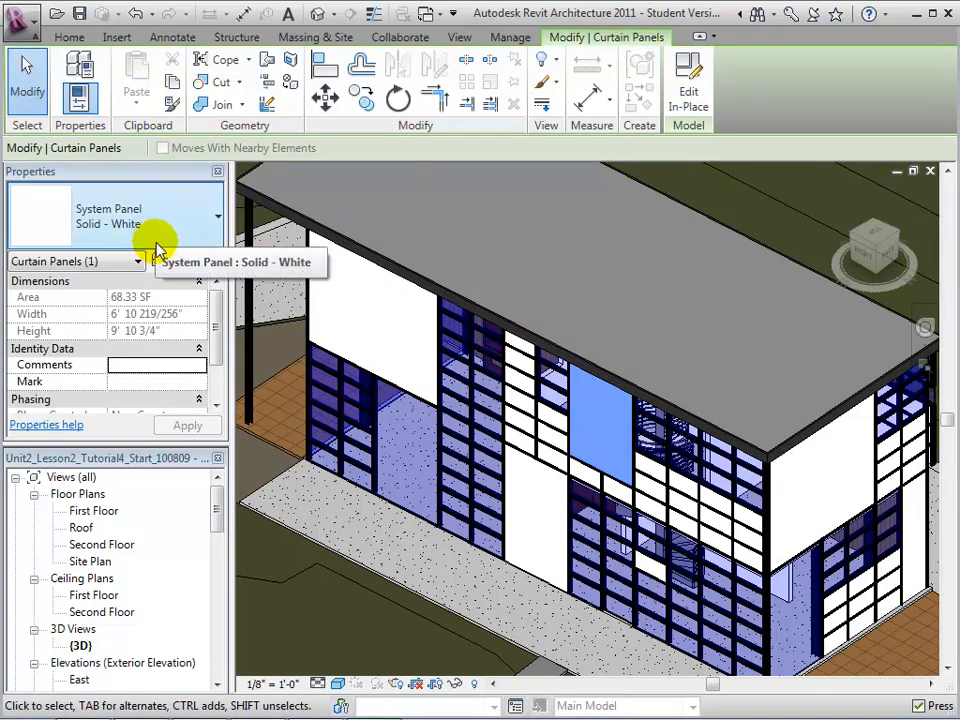
{"action": "left_click", "coordinate": [190, 260]}
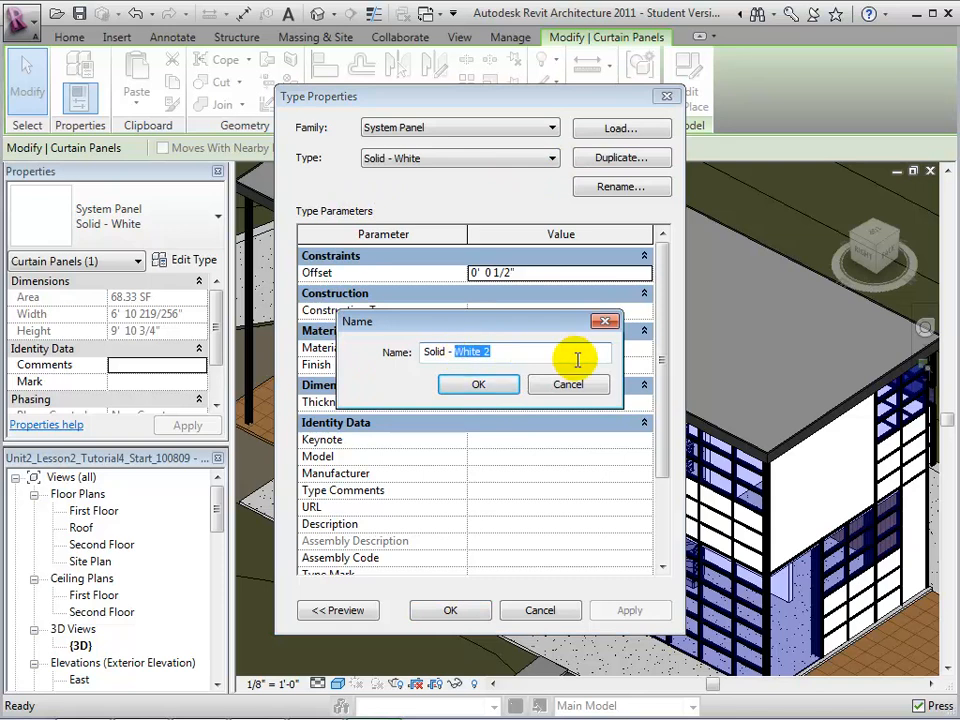
{"action": "type", "text": "Solid - Blue"}
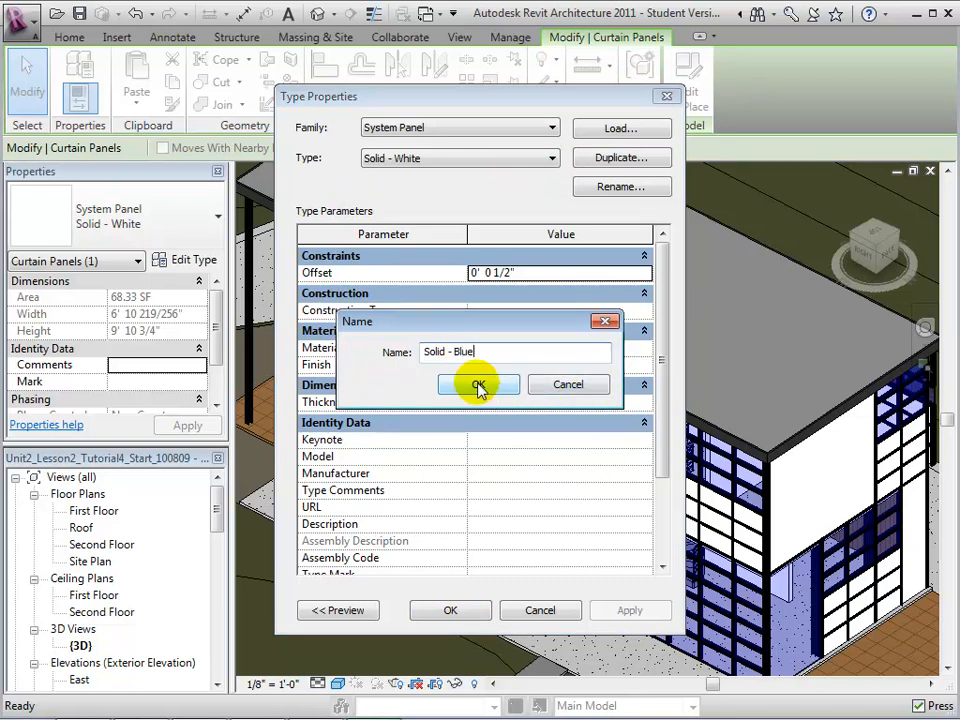
{"action": "left_click", "coordinate": [478, 386]}
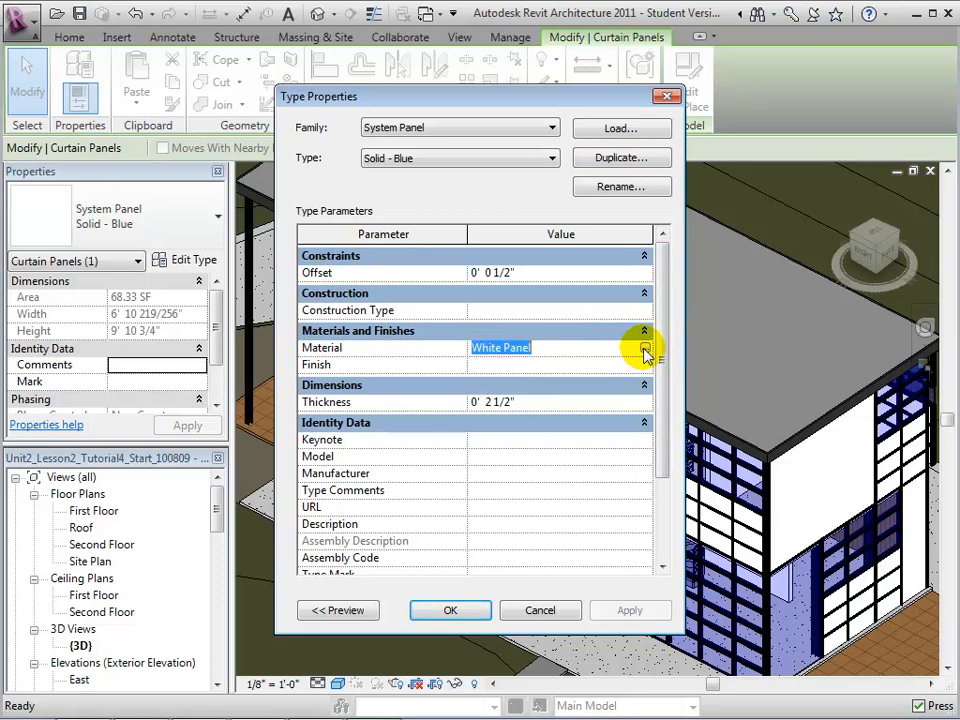
Step: Assign the Blue Panel material to Solid - Blue so the upper front panel turns blue
{"action": "left_click", "coordinate": [644, 348]}
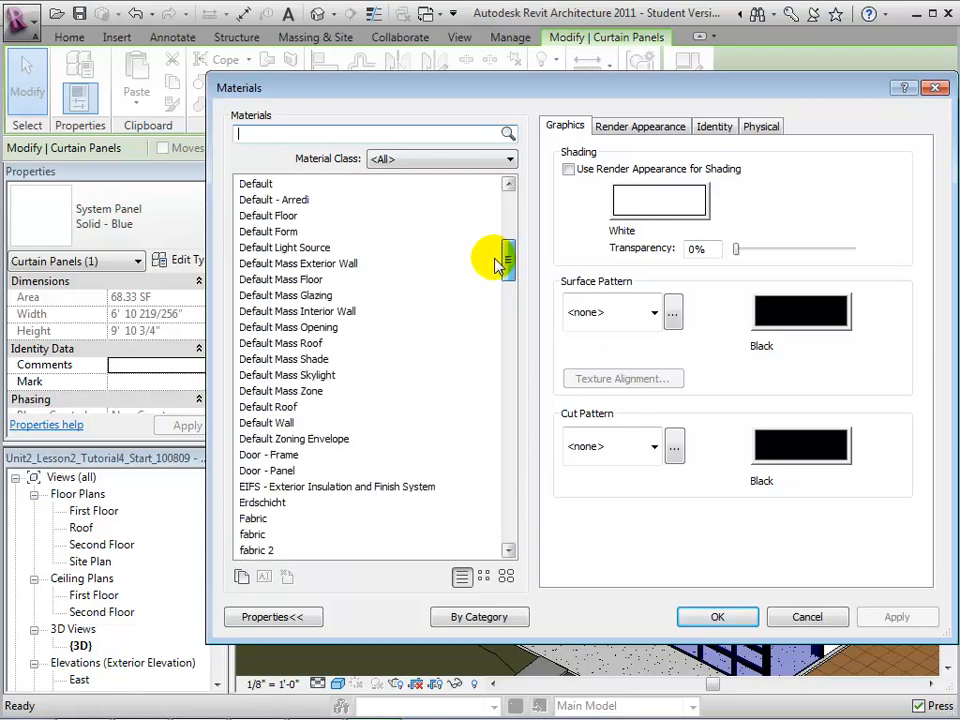
{"action": "left_click_drag", "start_coordinate": [502, 260], "coordinate": [502, 216]}
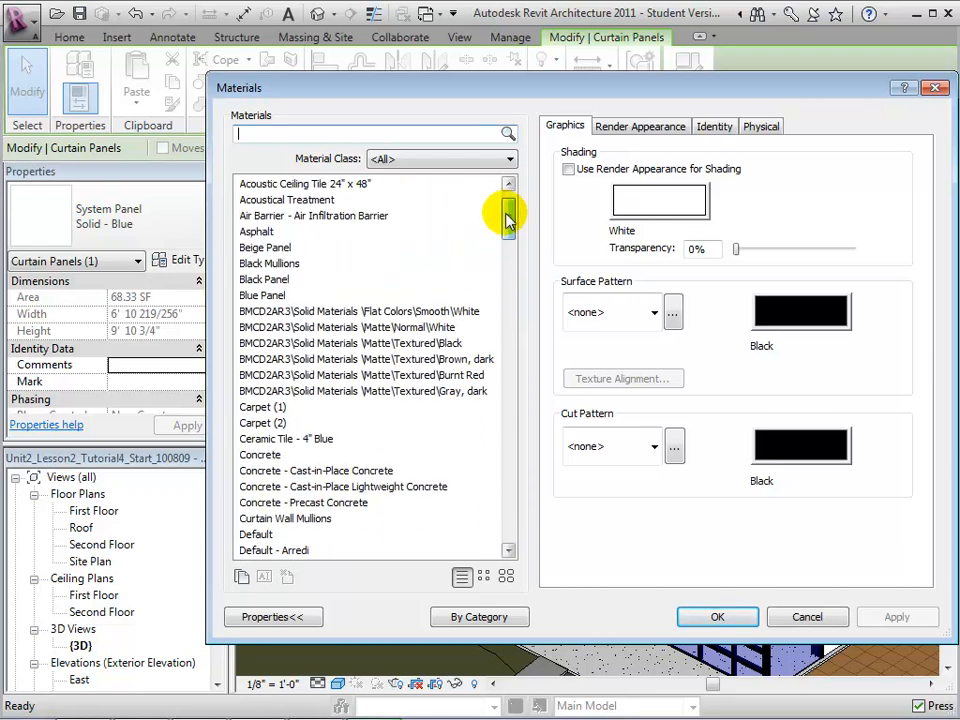
{"action": "left_click", "coordinate": [260, 294]}
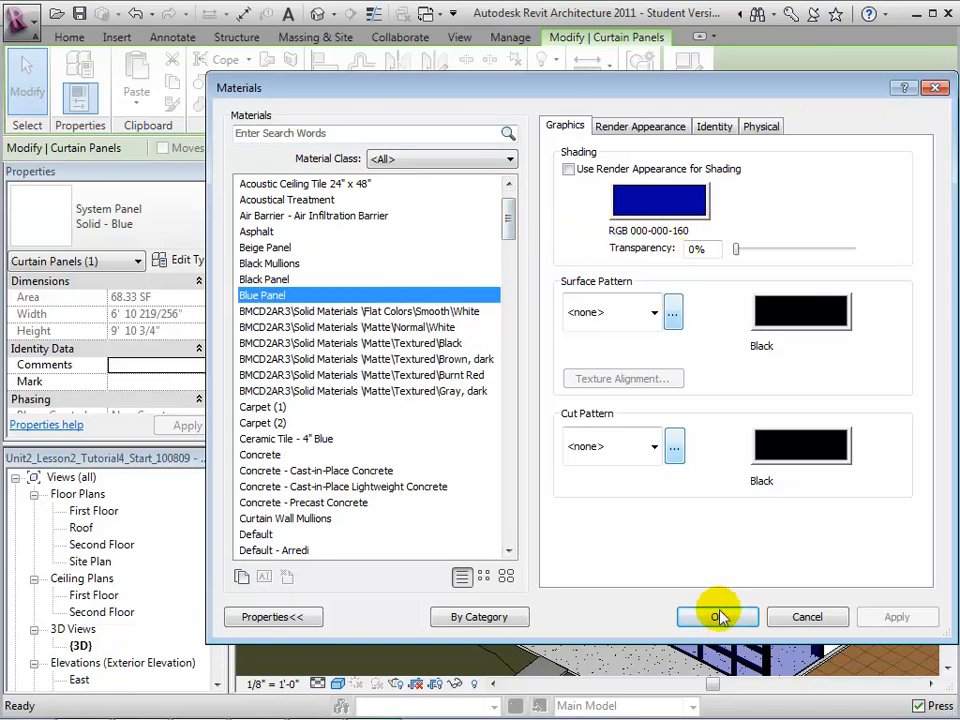
{"action": "left_click", "coordinate": [716, 616]}
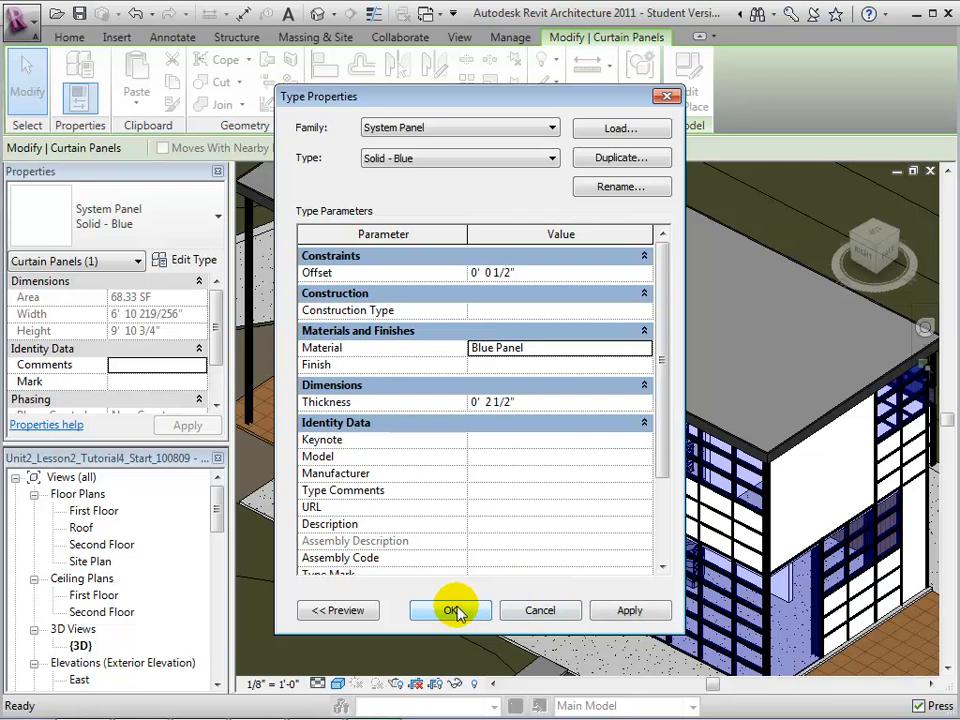
{"action": "left_click", "coordinate": [452, 610]}
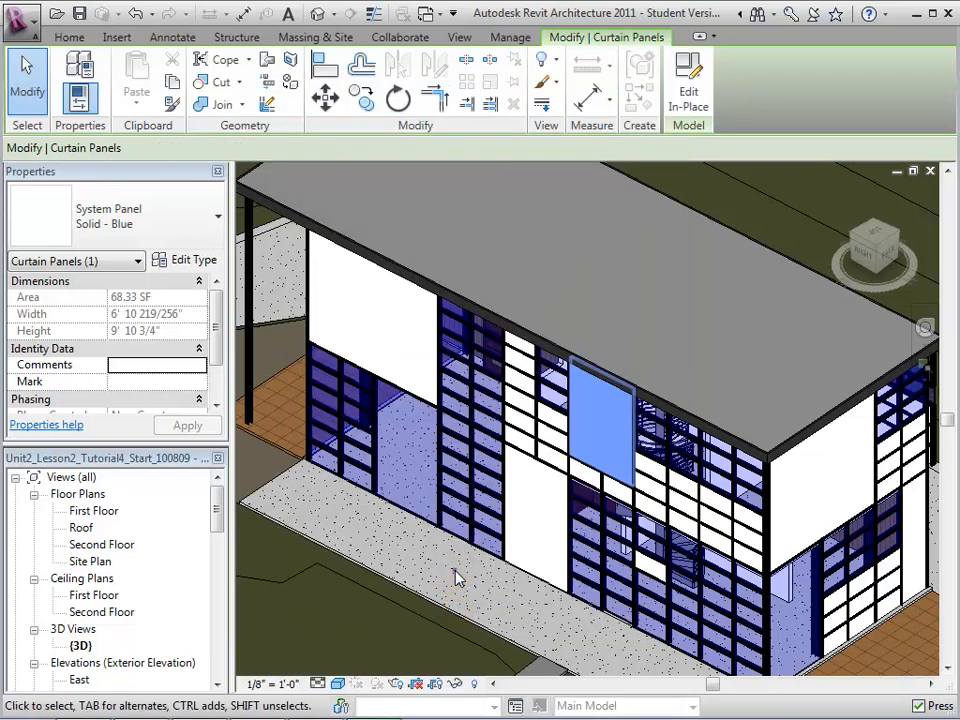
{"action": "left_click", "coordinate": [456, 572]}
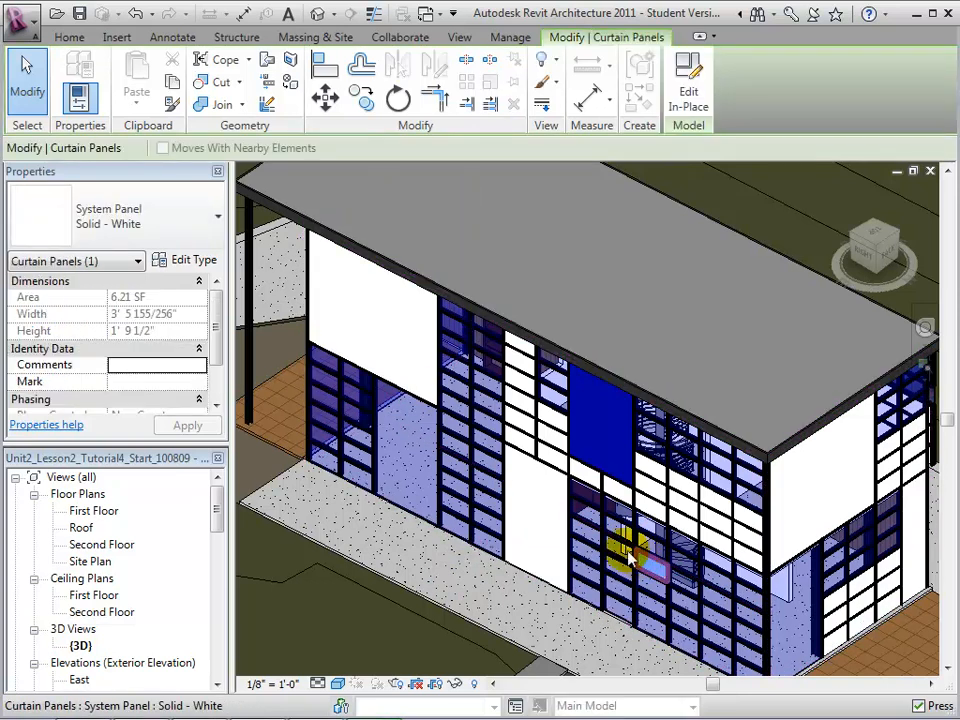
Step: Duplicate the small panel's Solid - White type as a new type named Solid - Red
{"action": "left_click", "coordinate": [194, 260]}
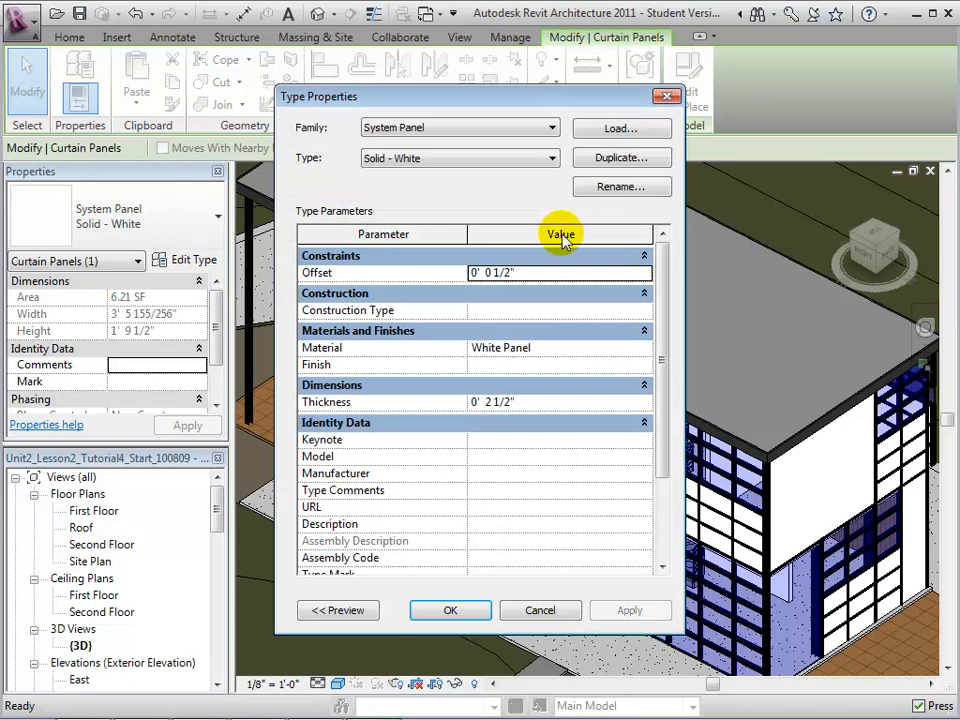
{"action": "left_click", "coordinate": [620, 186]}
{"action": "type", "text": "Solid - Red"}
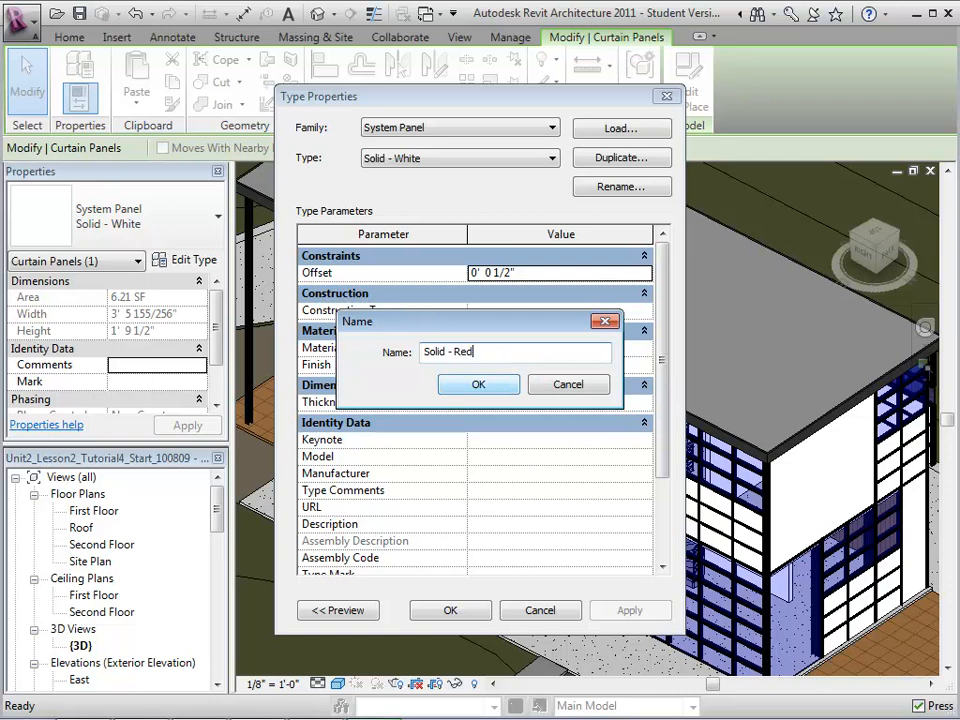
{"action": "left_click", "coordinate": [478, 384]}
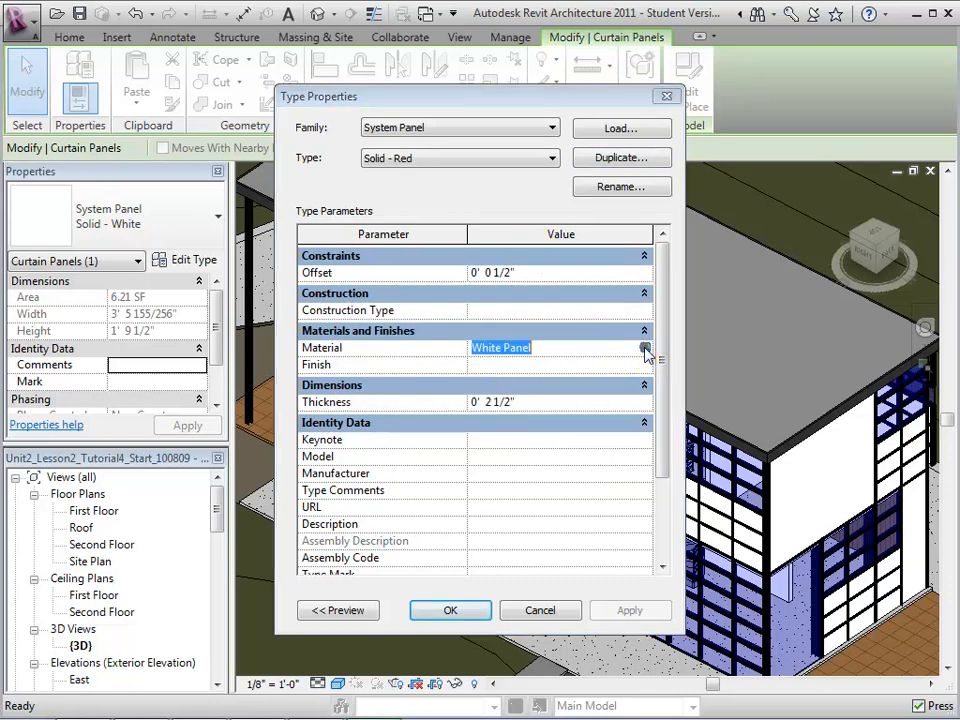
Step: Assign the Red Panel material to Solid - Red so the lower front panel turns red
{"action": "left_click", "coordinate": [644, 348]}
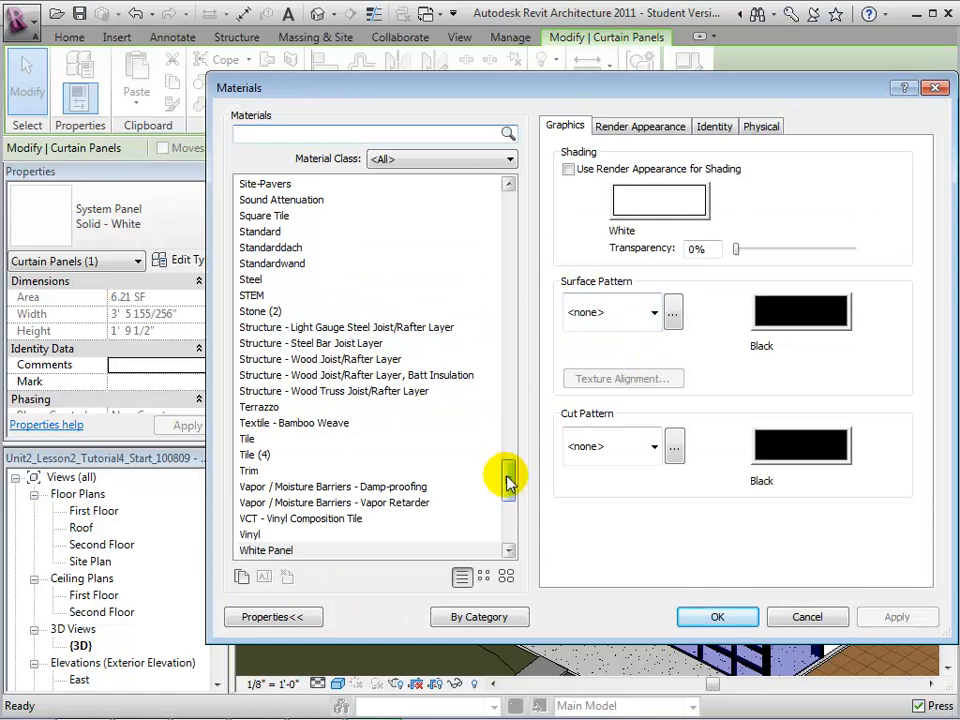
{"action": "left_click_drag", "start_coordinate": [508, 480], "coordinate": [508, 430]}
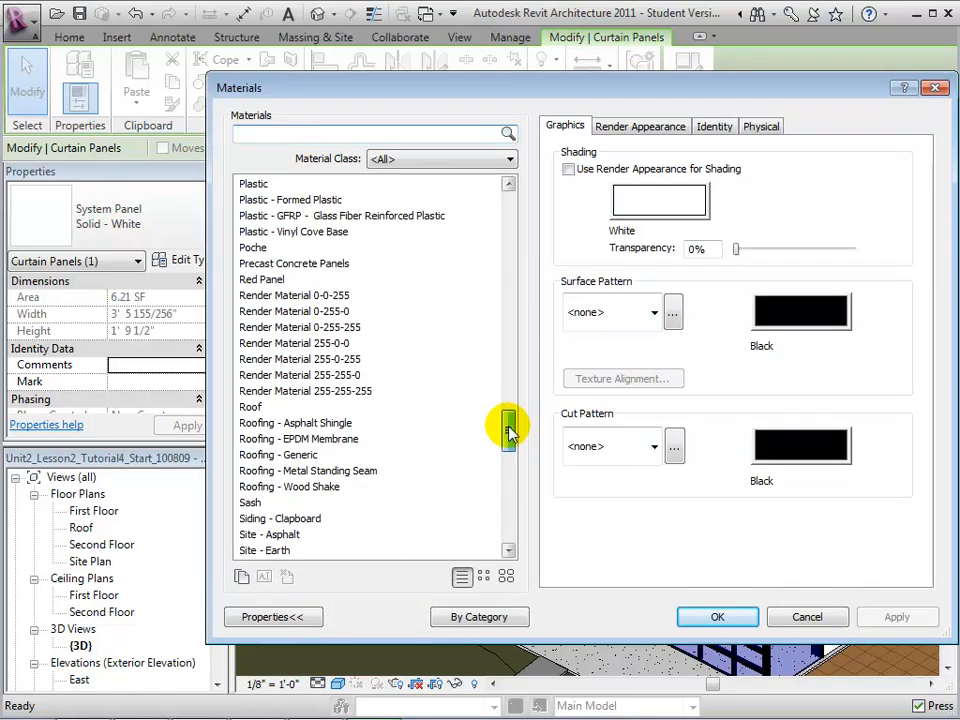
{"action": "left_click", "coordinate": [262, 280]}
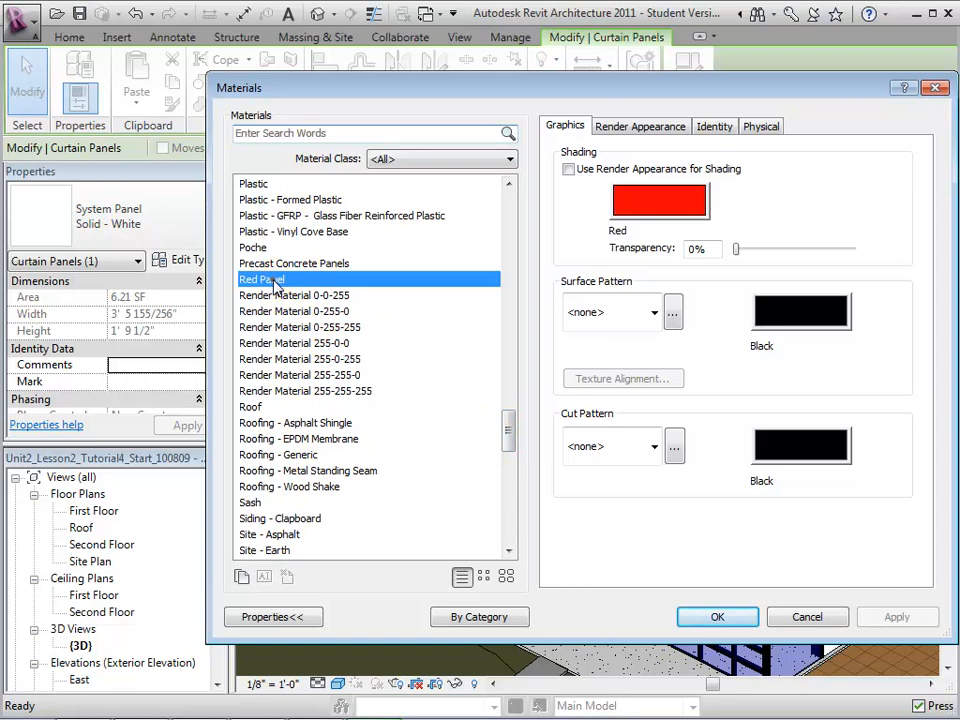
{"action": "mouse_move", "coordinate": [714, 528]}
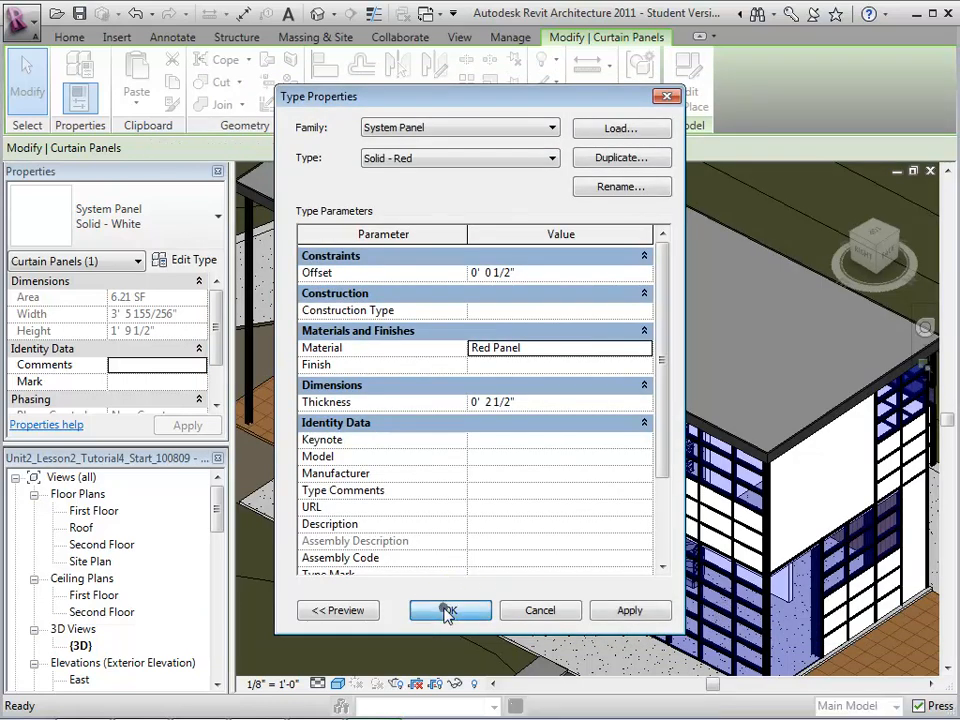
{"action": "left_click", "coordinate": [450, 610]}
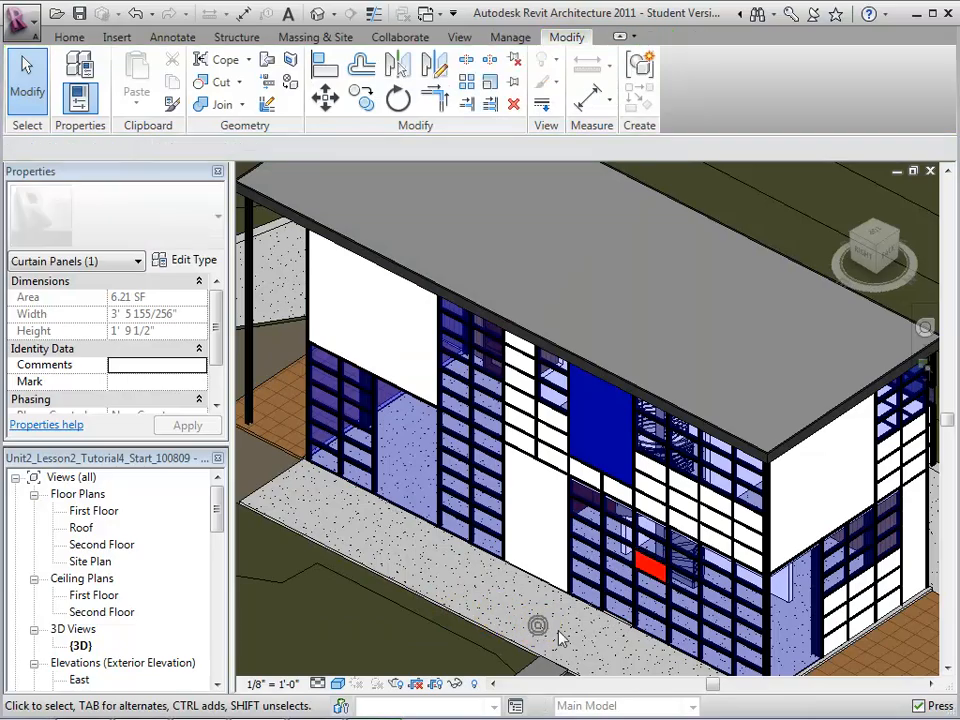